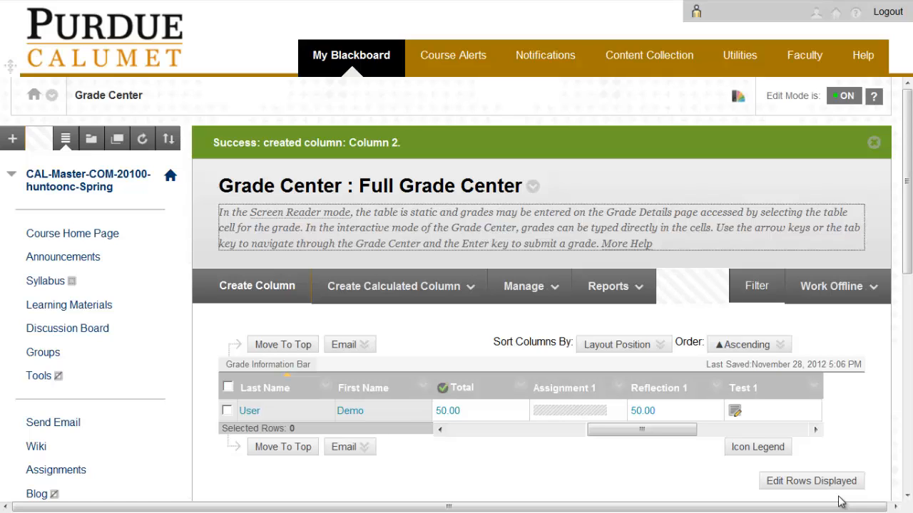
mouse_move(698, 400)
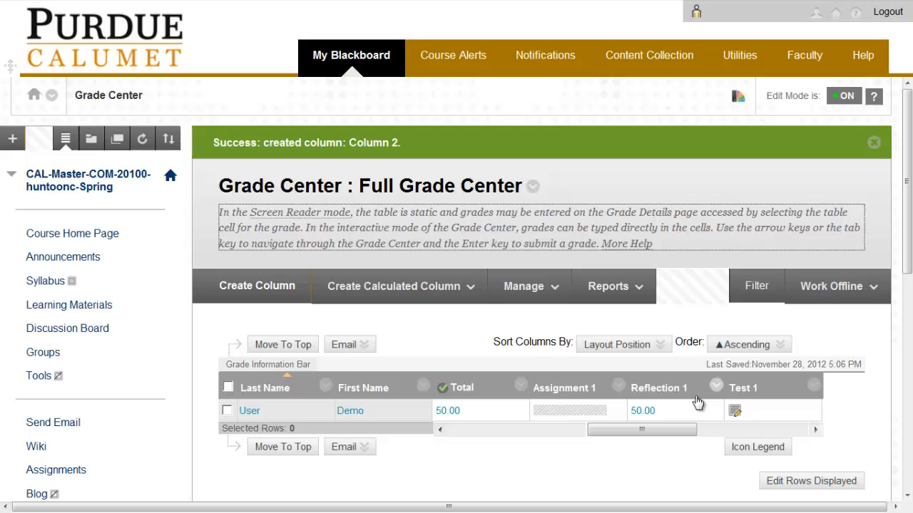
mouse_move(697, 394)
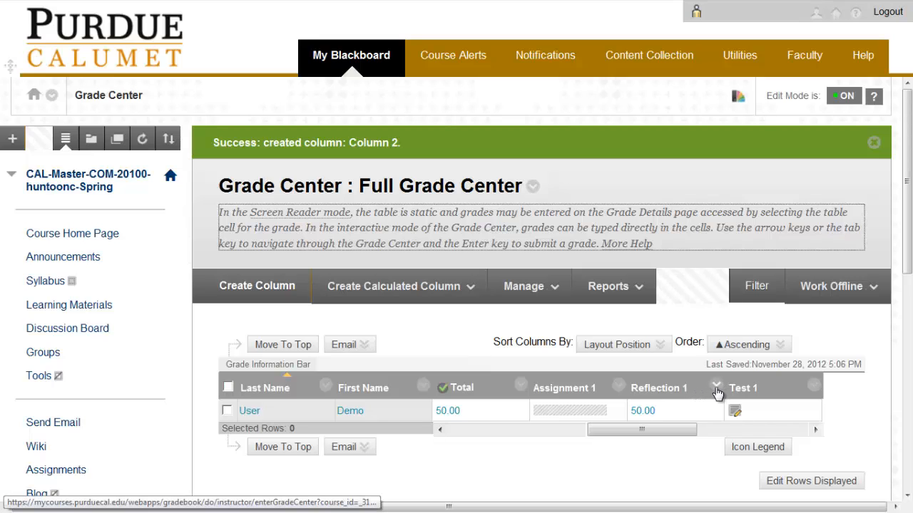
Open the Reflection 1 column's options to reach Edit Column Information.
left_click(716, 392)
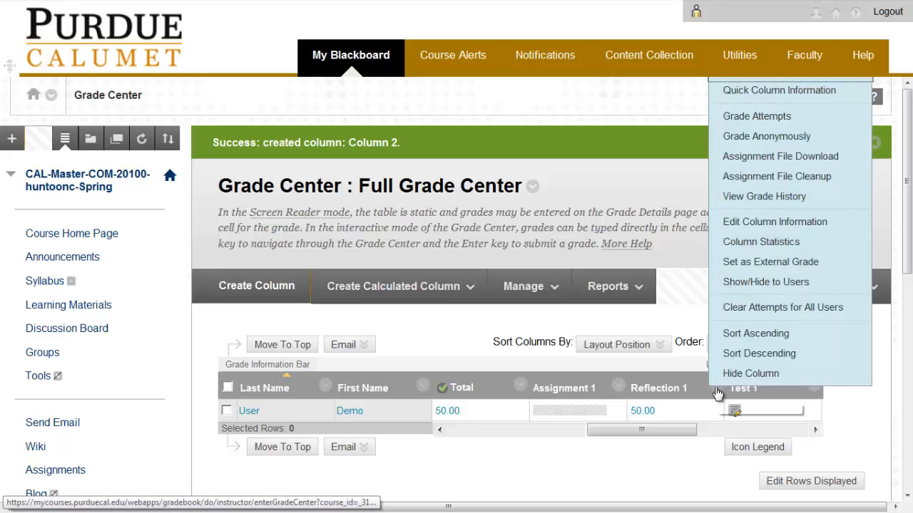
mouse_move(762, 243)
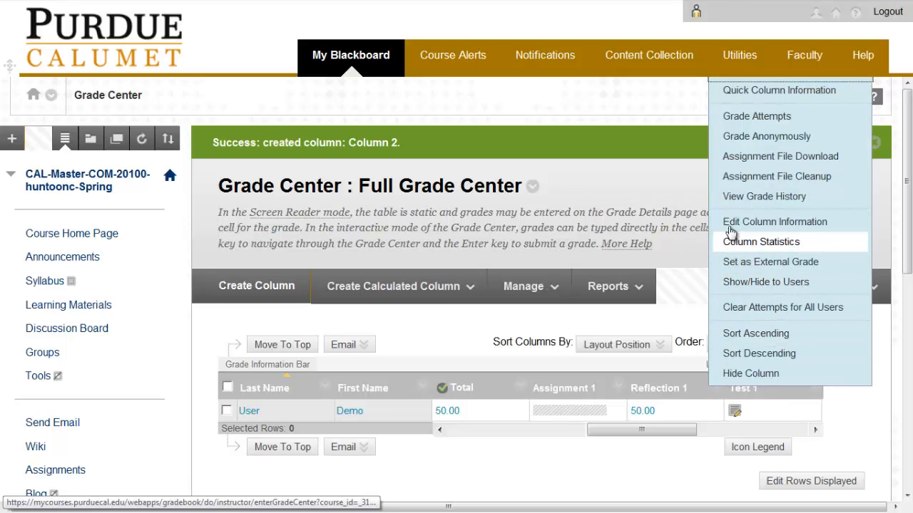
mouse_move(775, 222)
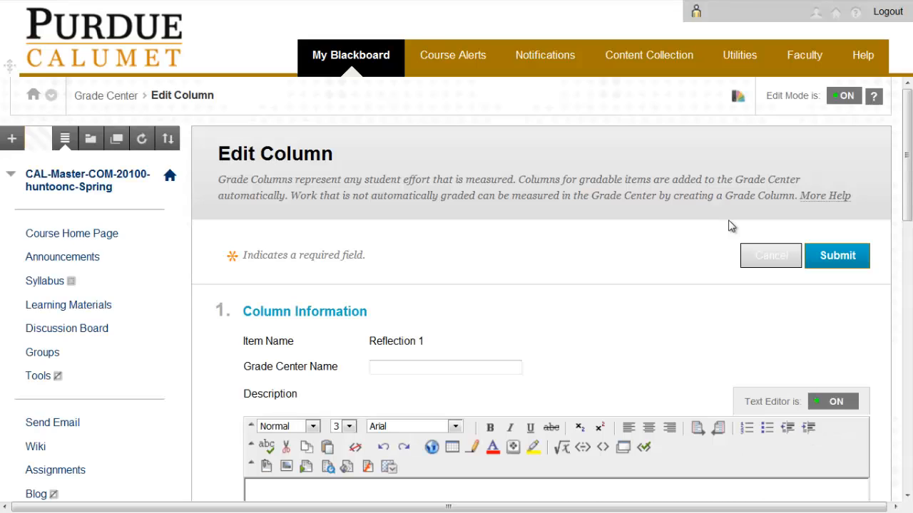
mouse_move(903, 164)
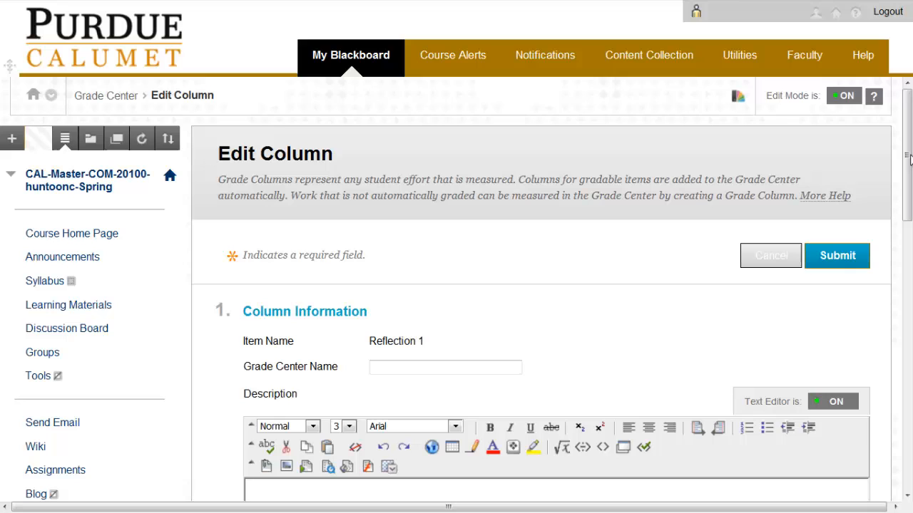
scroll("down", 3)
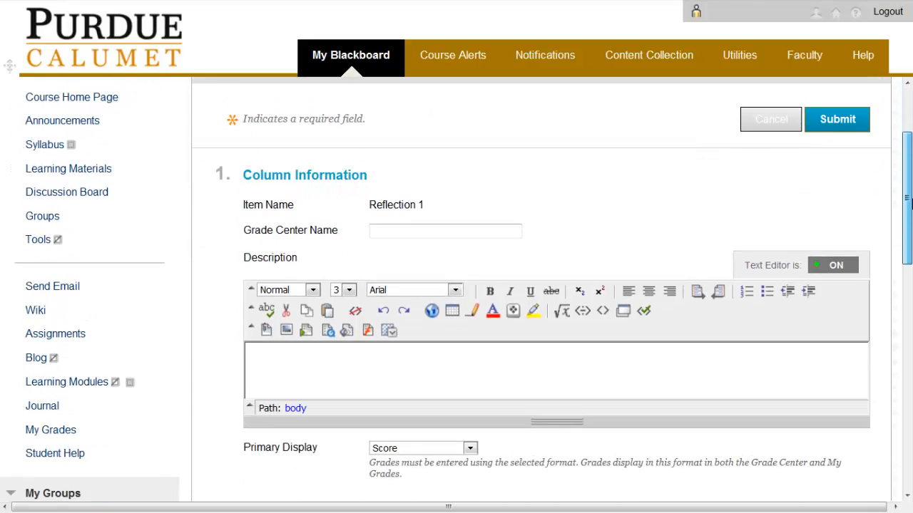
scroll("down", 3)
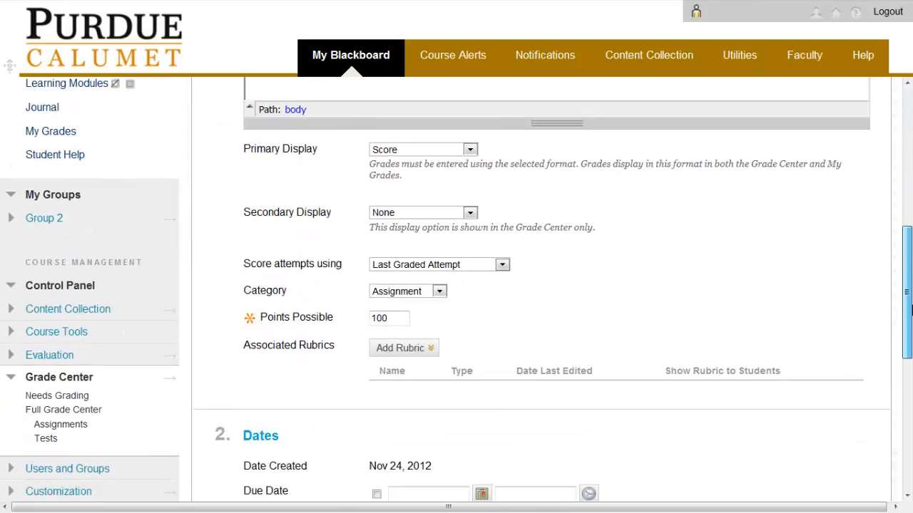
scroll("down", 3)
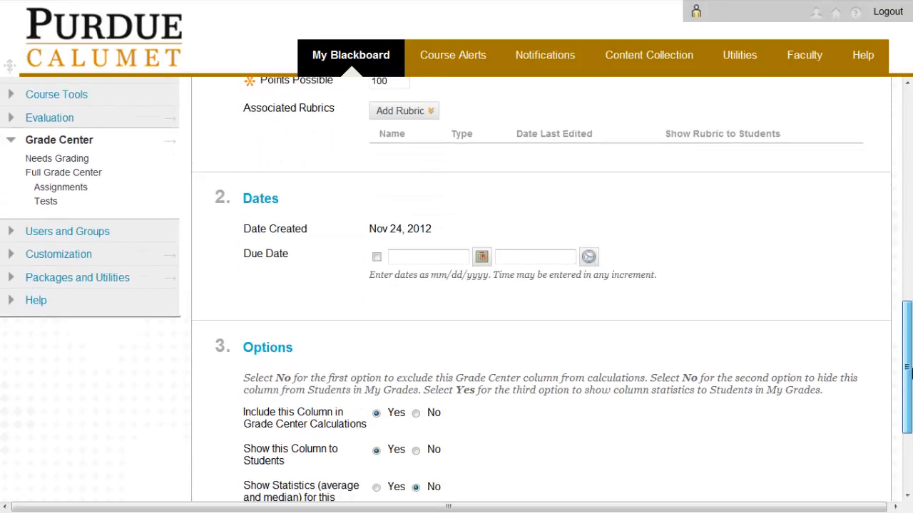
scroll("down", 3)
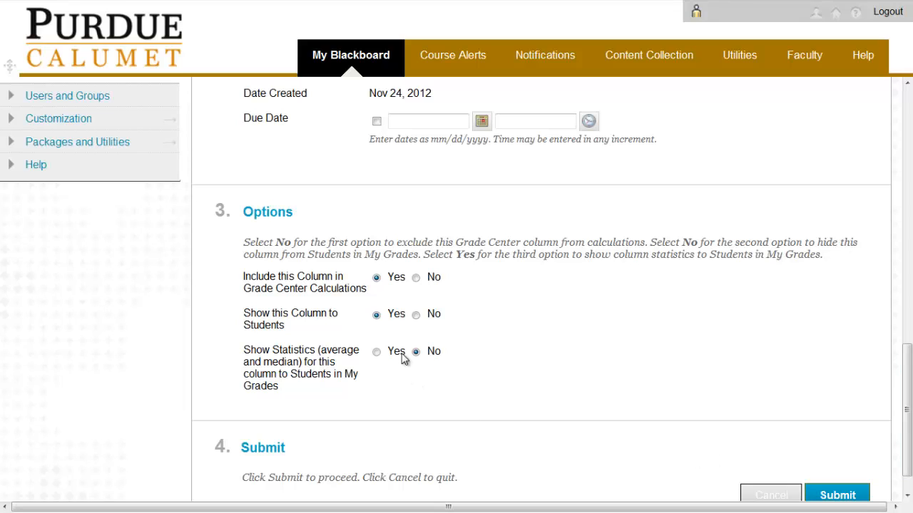
Set 'Show this Column to Students' to No for Reflection 1 and submit.
left_click(416, 315)
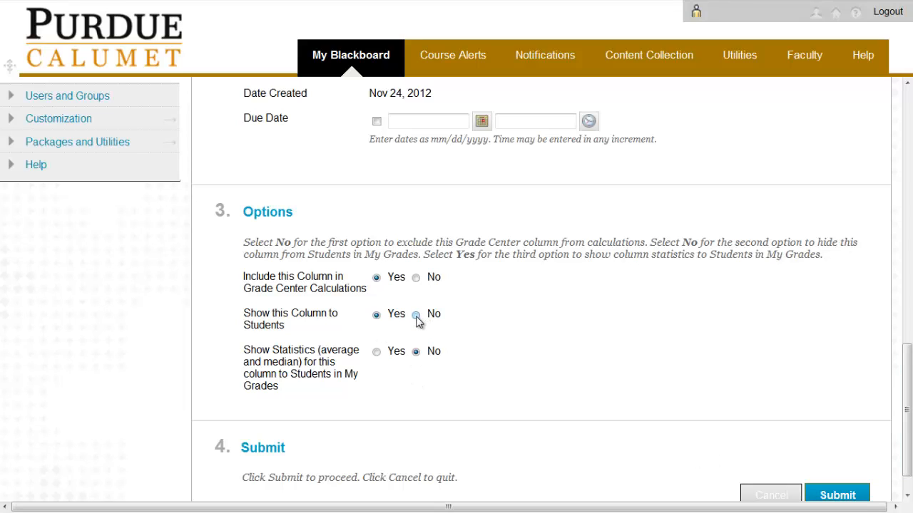
left_click(416, 315)
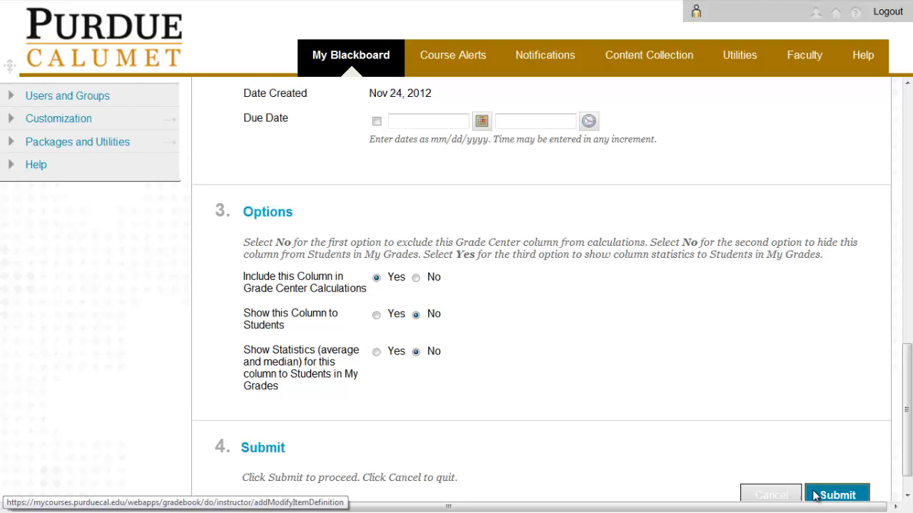
left_click(835, 495)
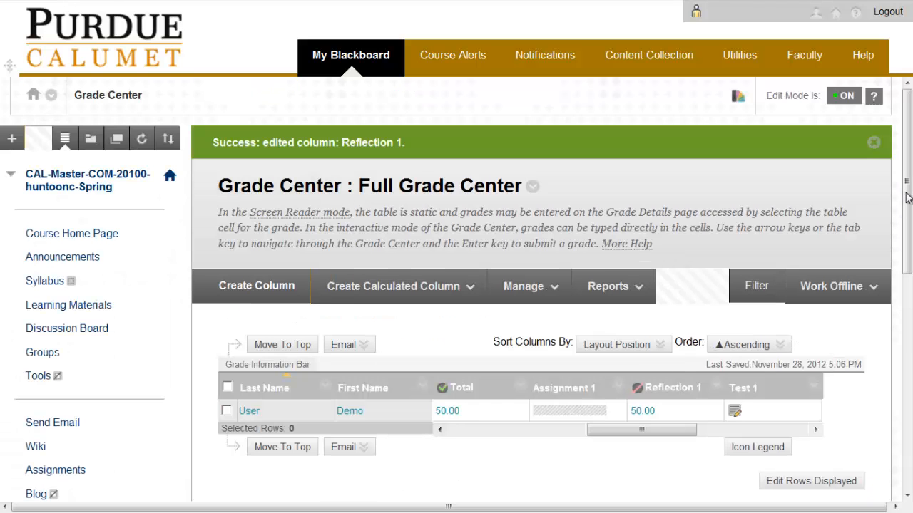
scroll("down", 3)
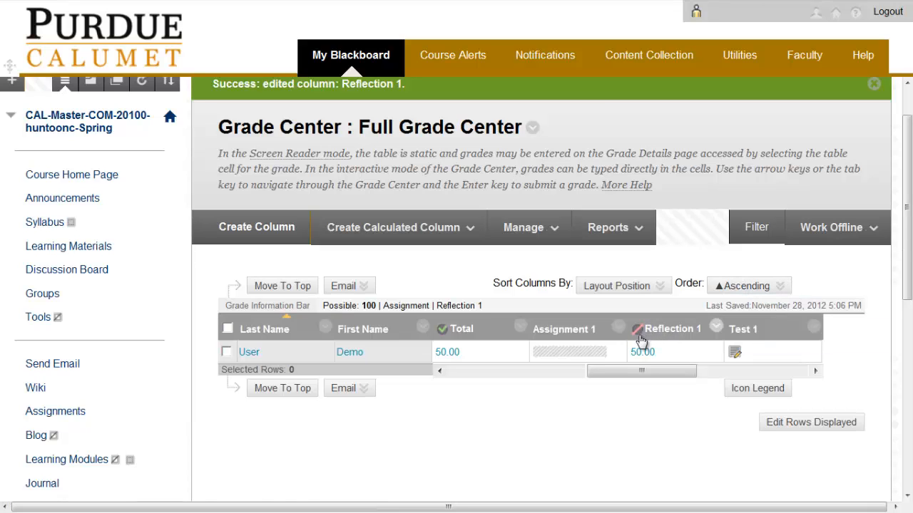
mouse_move(639, 330)
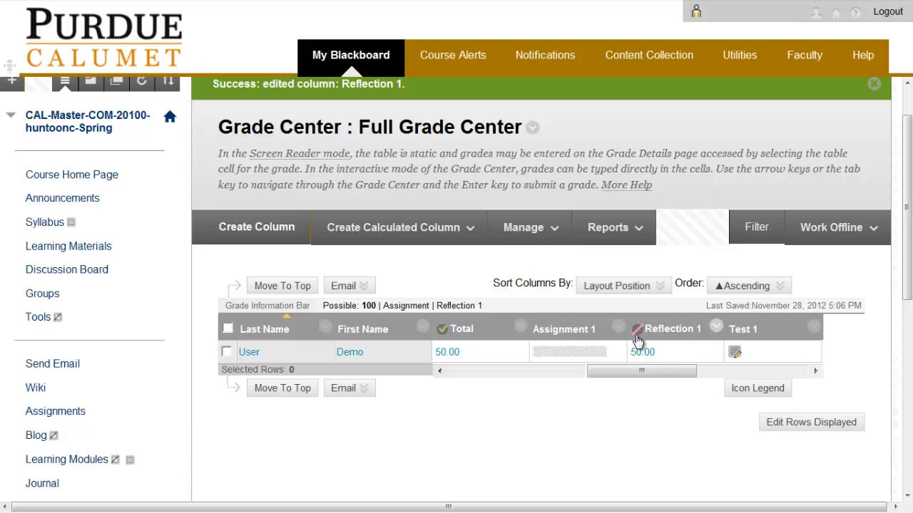
mouse_move(716, 331)
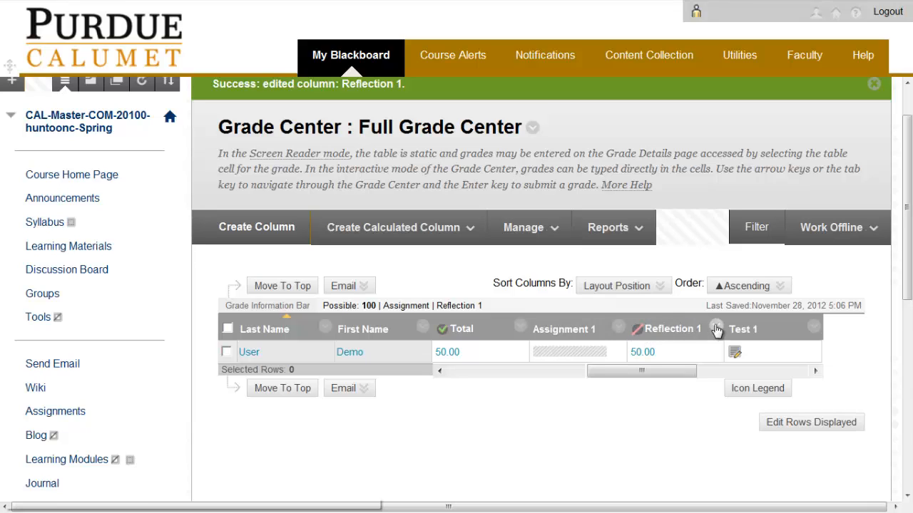
mouse_move(716, 328)
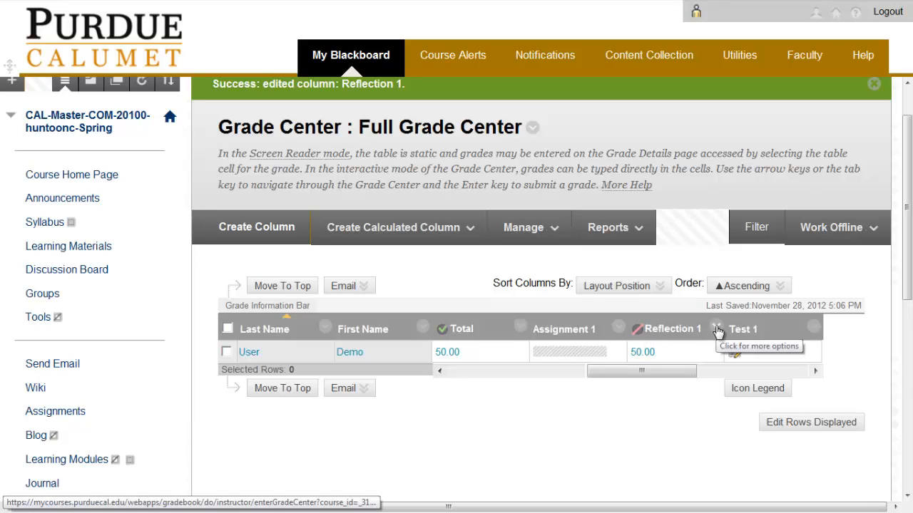